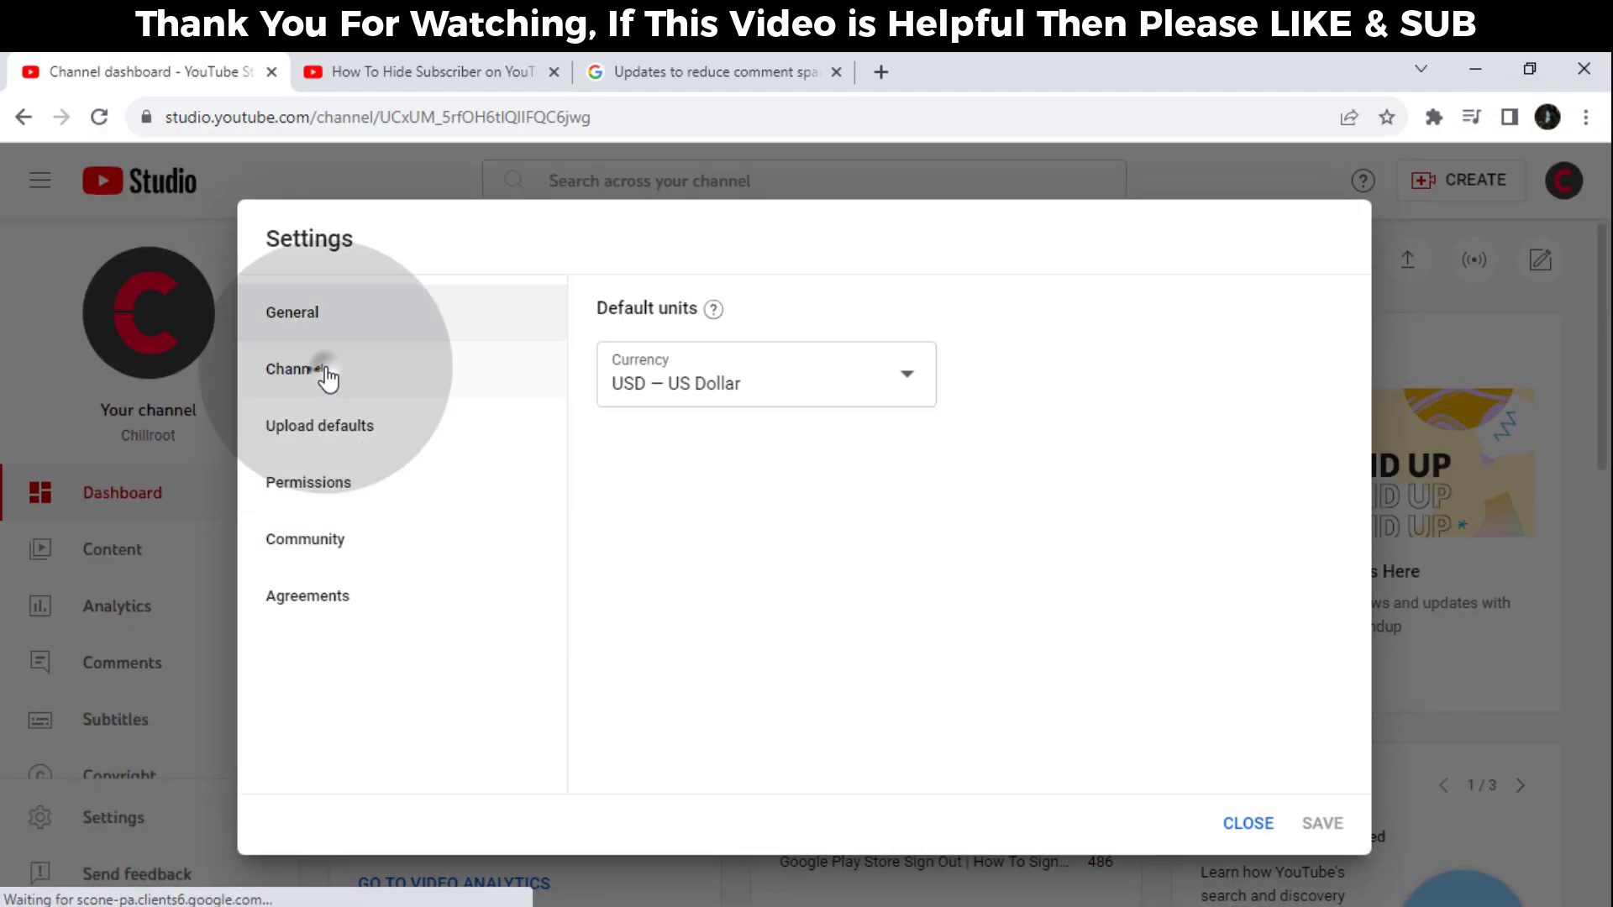
Scroll the channel's Advanced settings, showing no subscriber count option, then bring up the tutorial video.
click(293, 369)
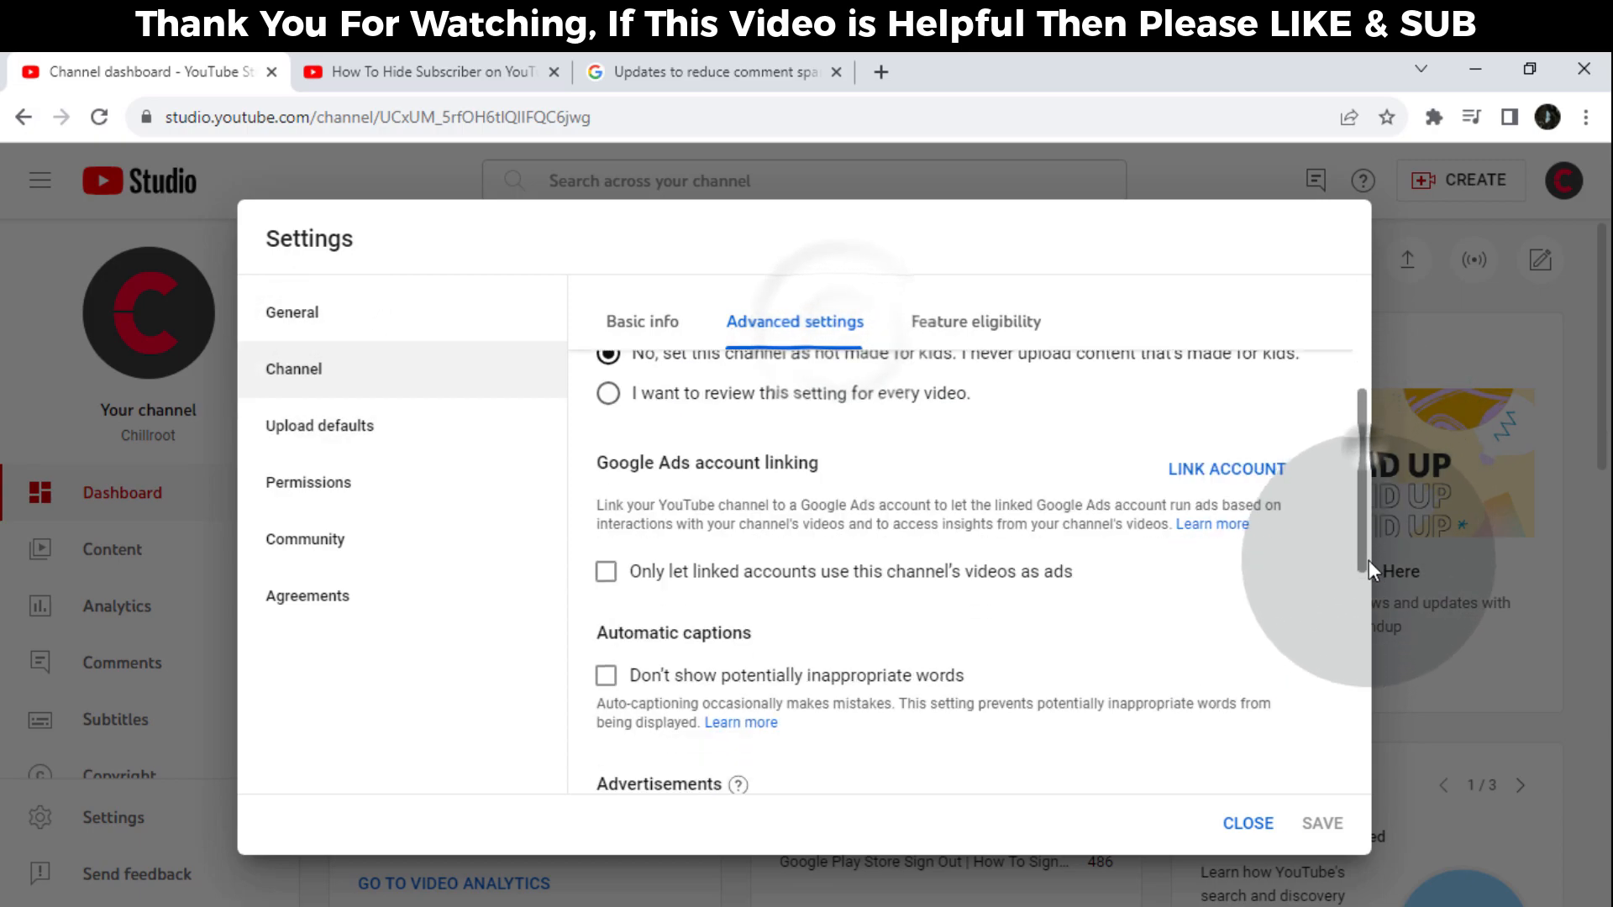
scroll(down, 3)
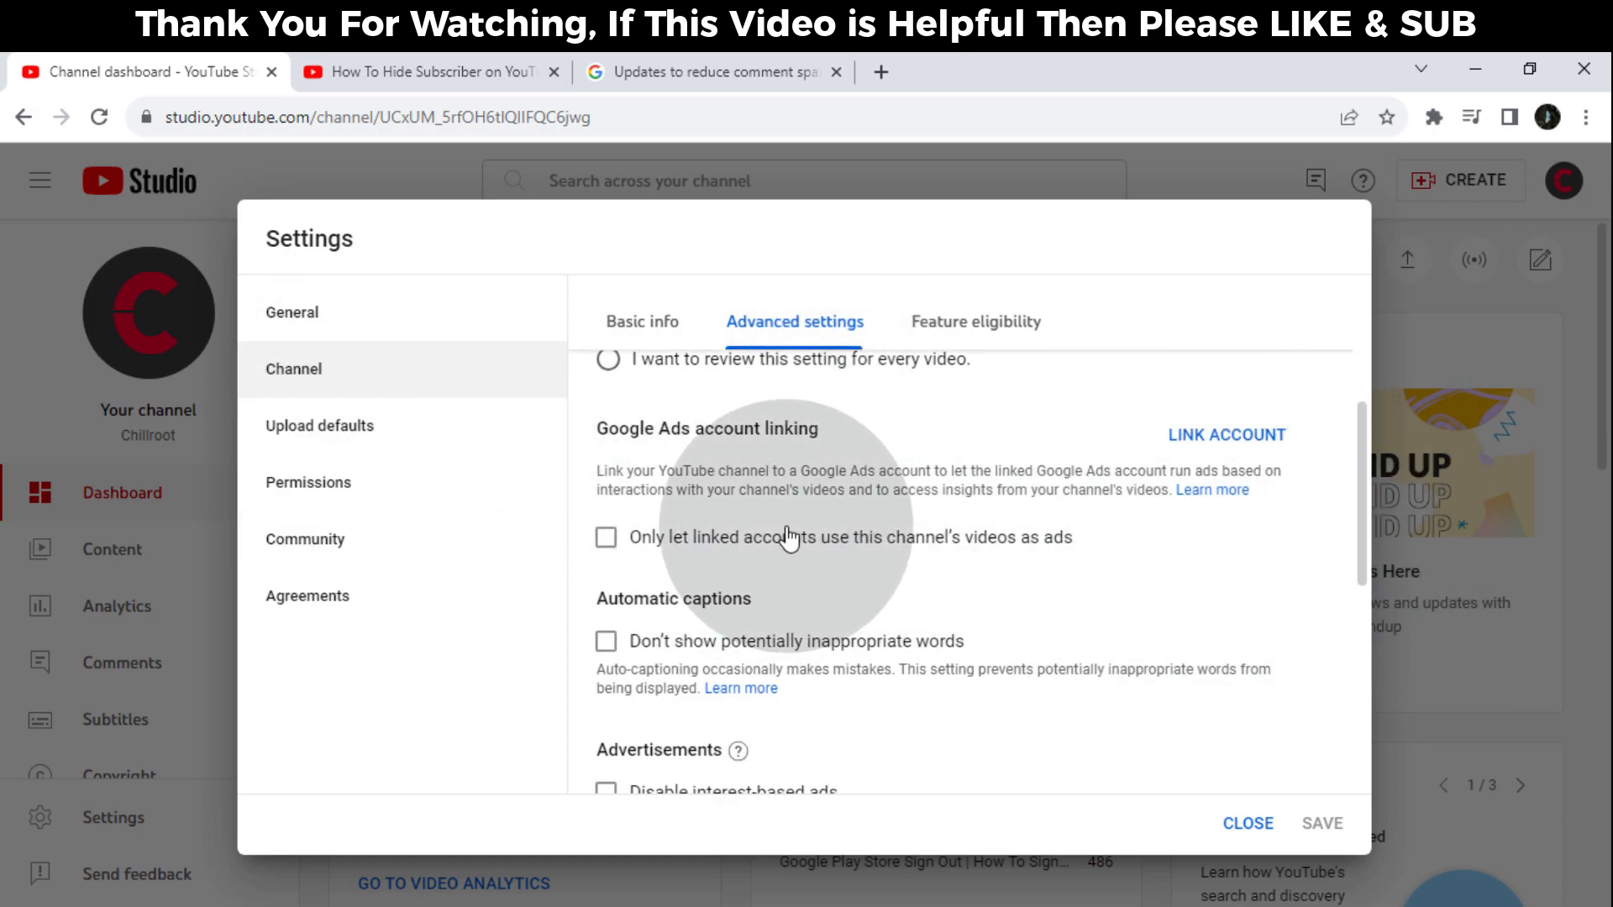
mouse_move(430, 354)
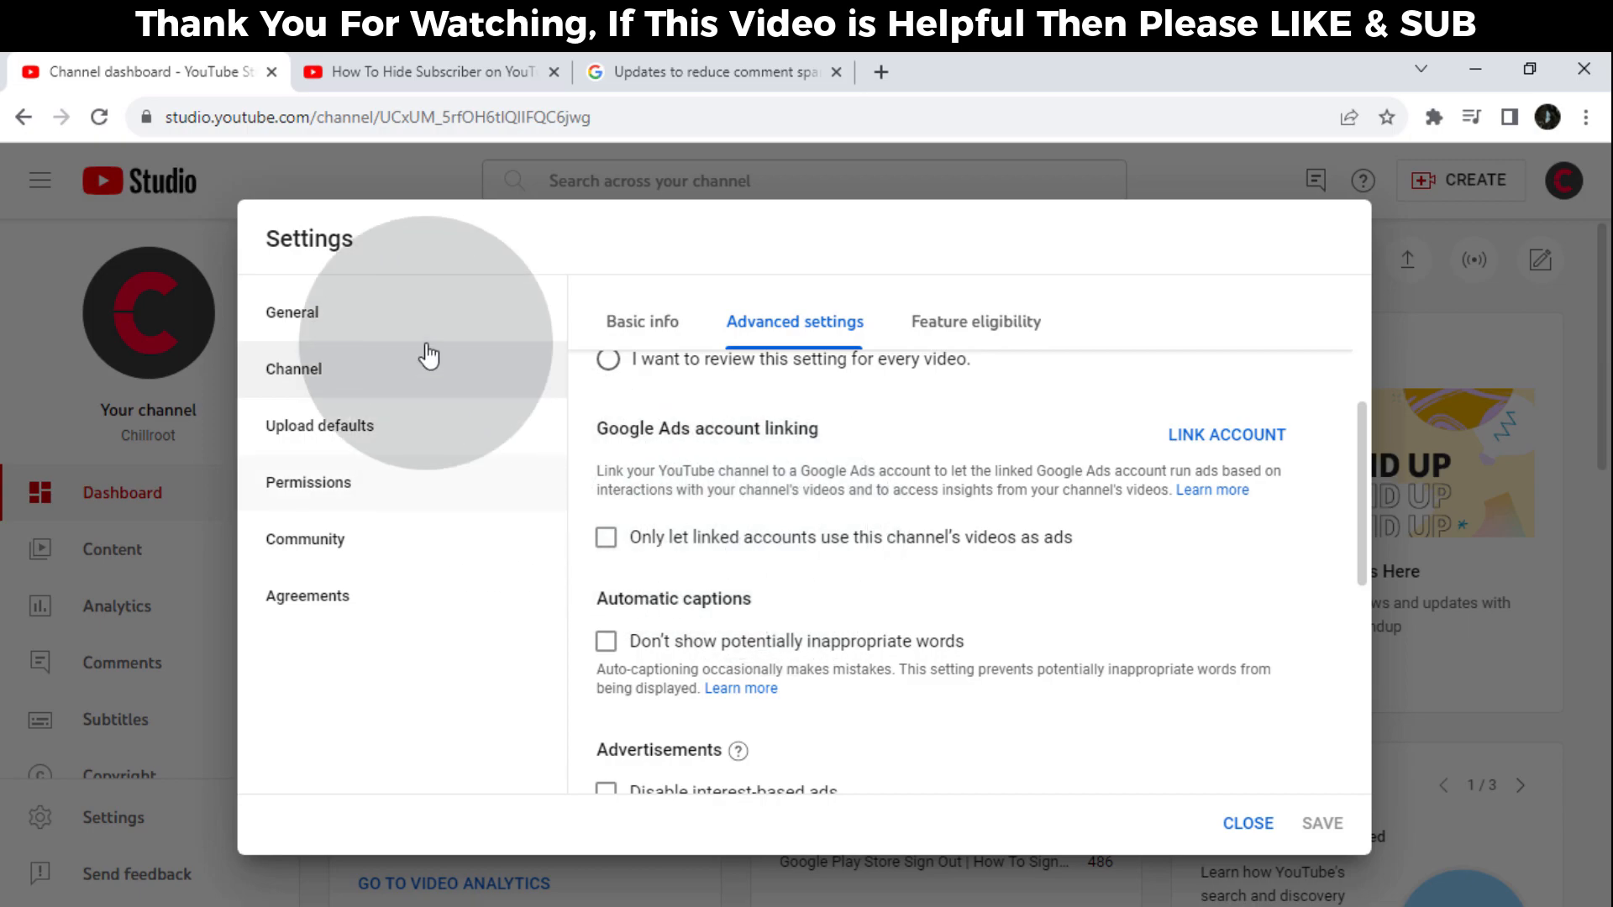
click(421, 72)
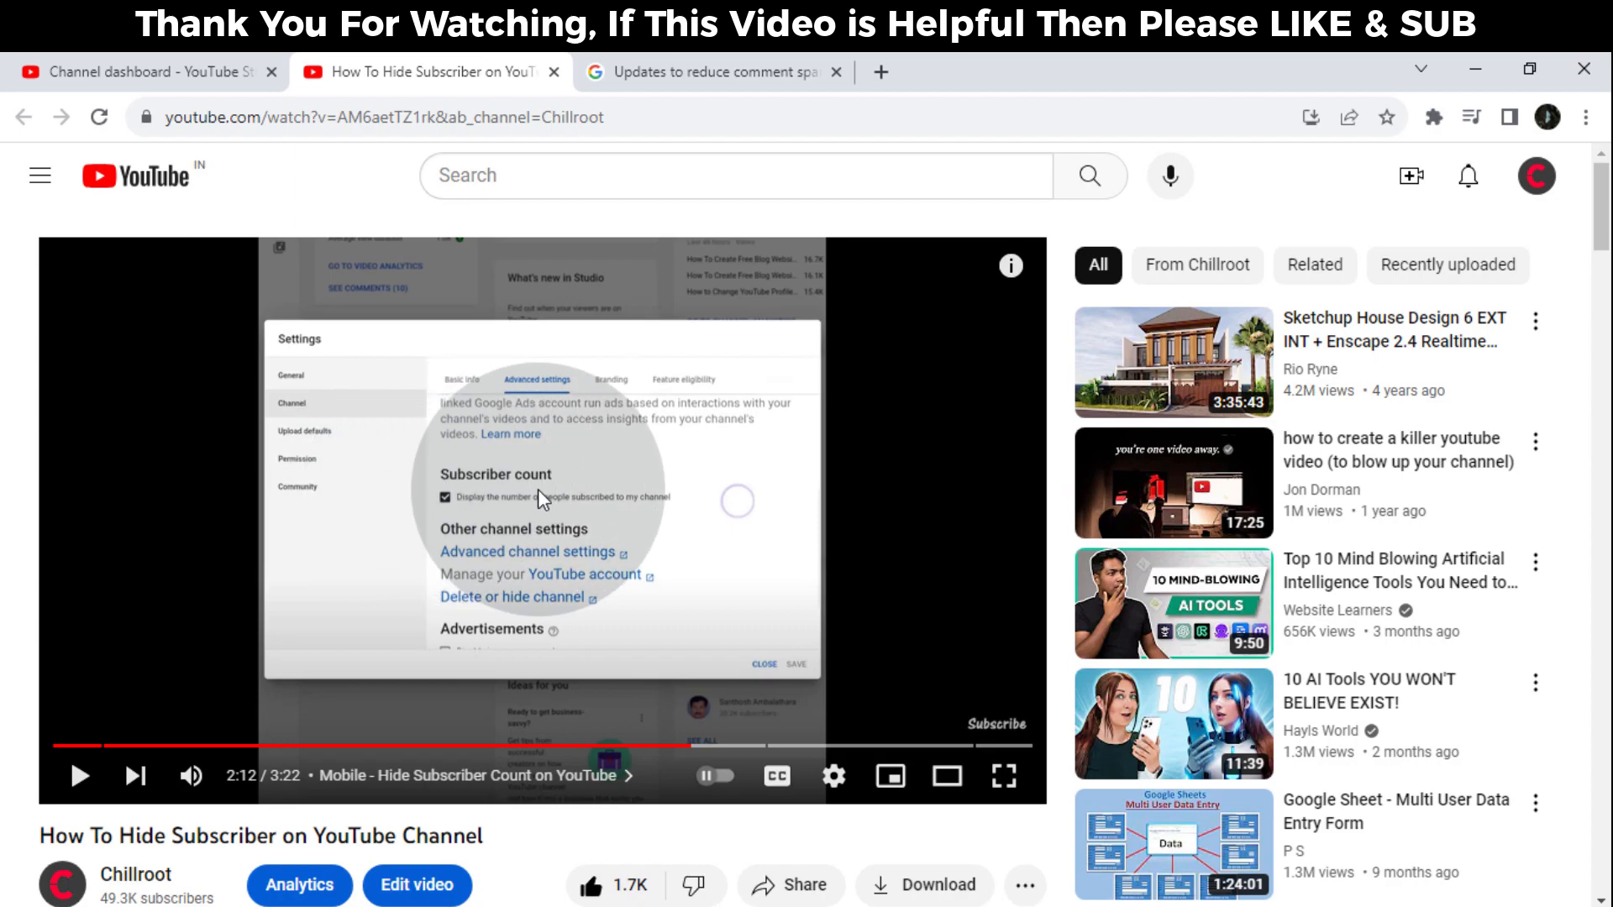
mouse_move(536, 515)
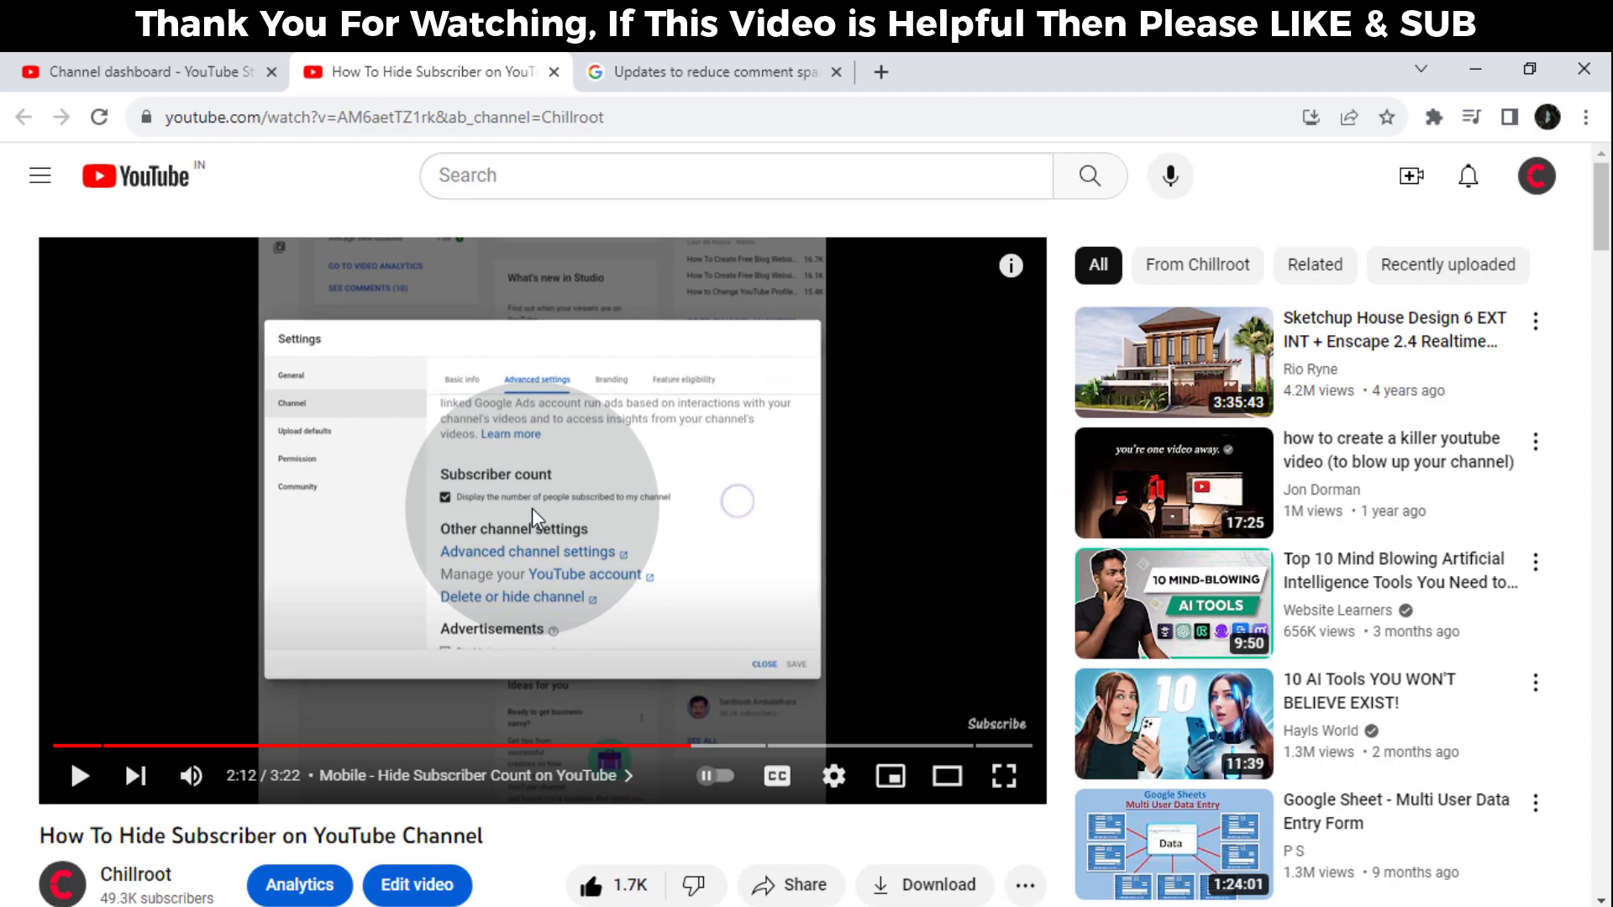
Move from the paused tutorial's old Subscriber count checkbox to YouTube's update notice page.
click(713, 72)
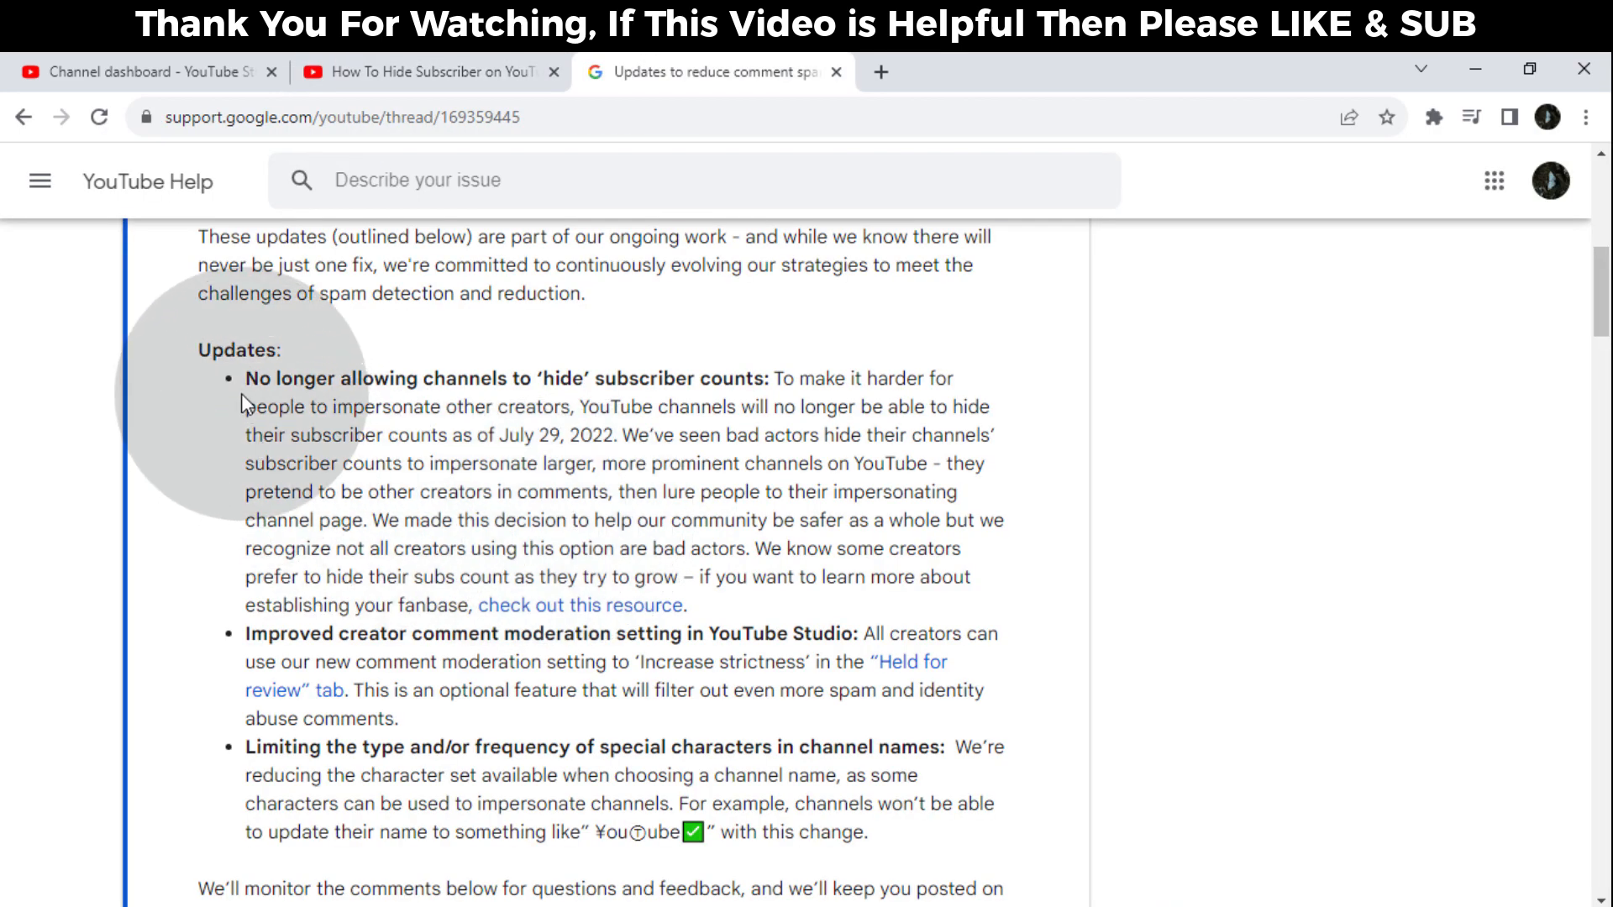
Highlight the heading 'No longer allowing channels to hide subscriber counts'.
drag(247, 377, 766, 377)
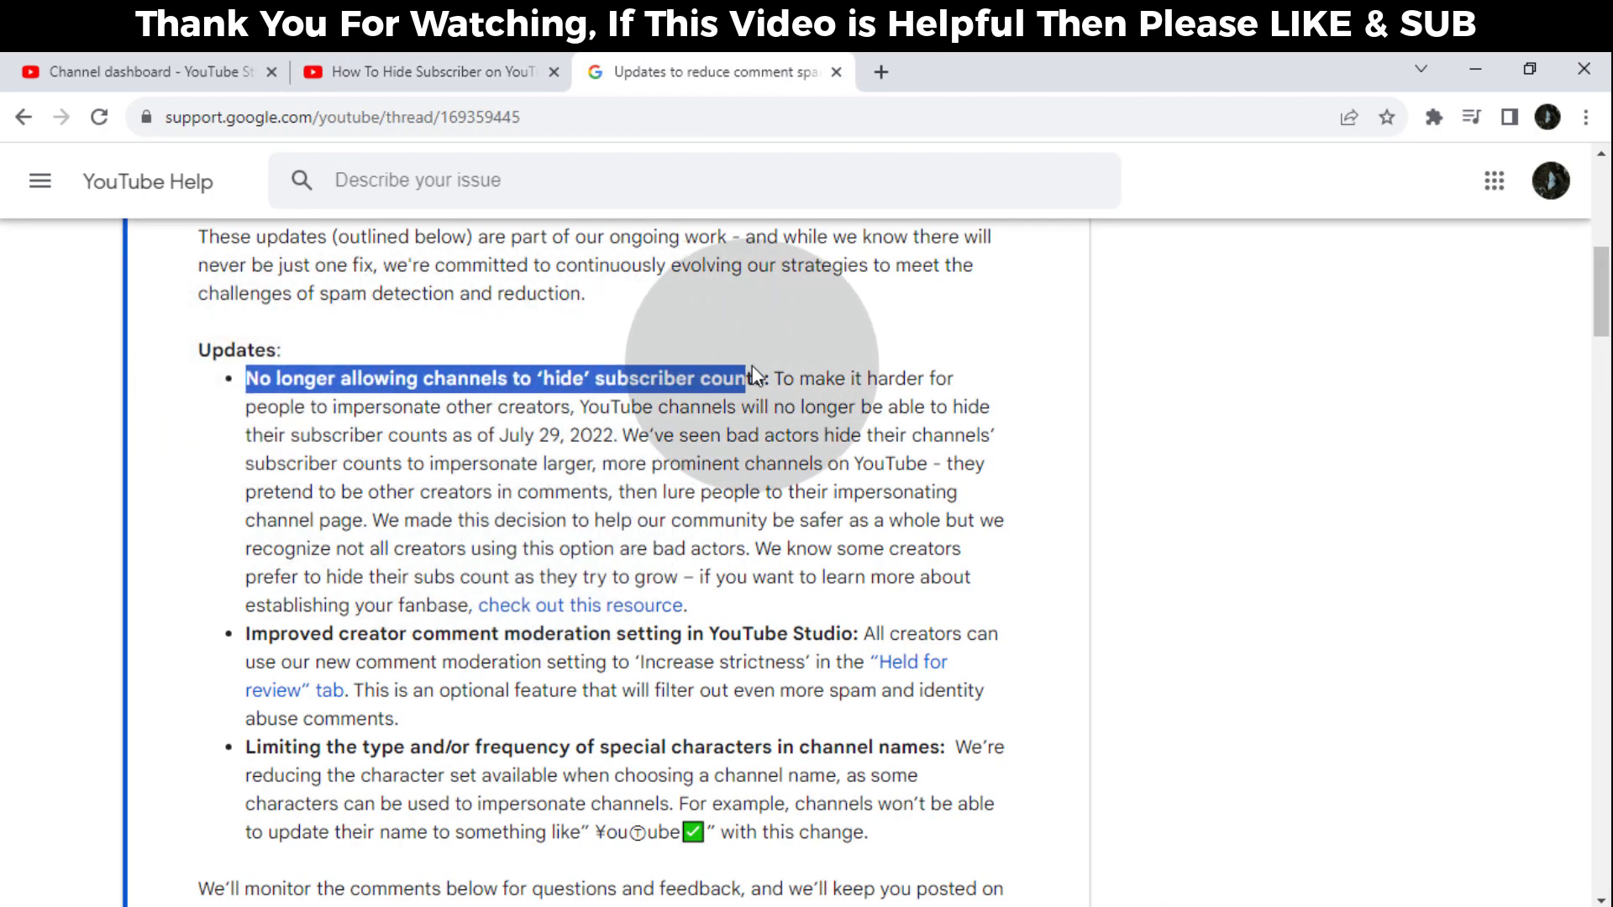